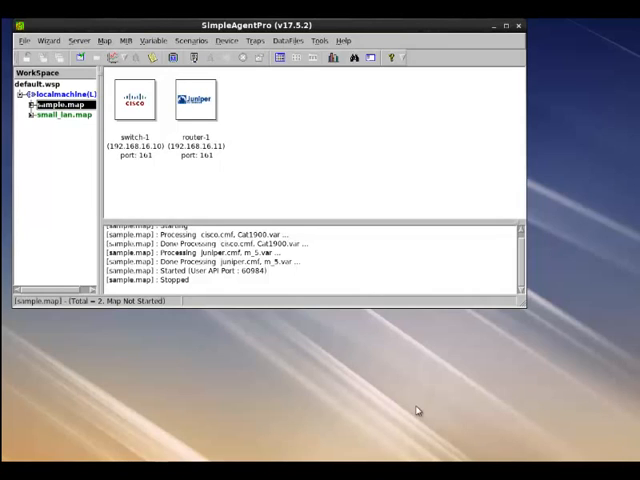
mouse_move(416, 412)
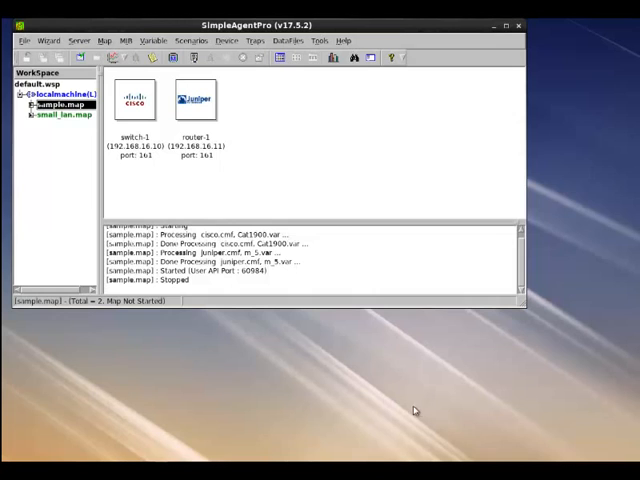
- Begin a new workspace via File > New WorkSpace and name it 10K
left_click(20, 40)
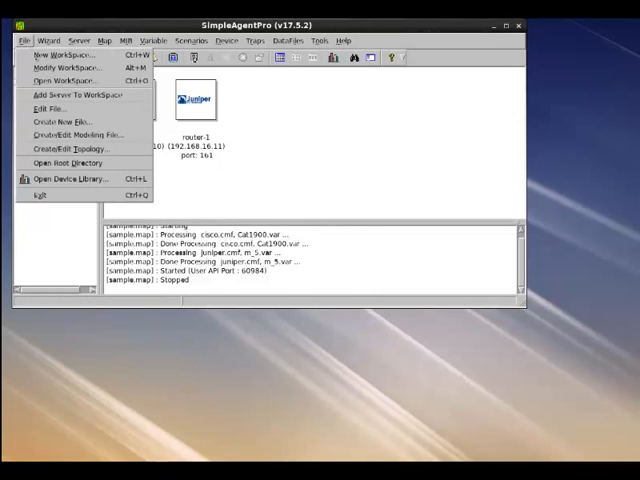
left_click(60, 54)
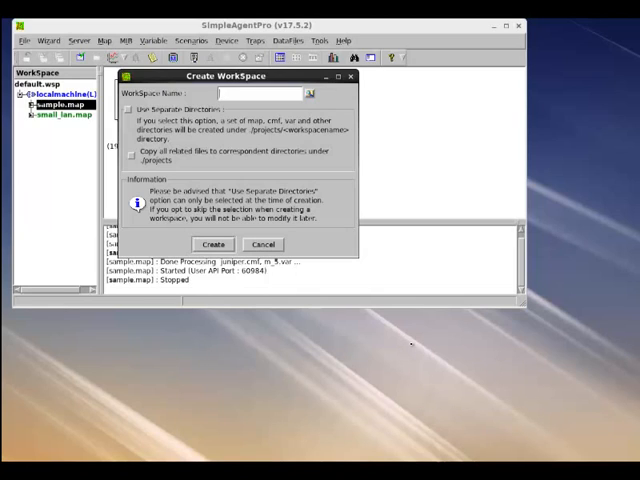
type("10K")
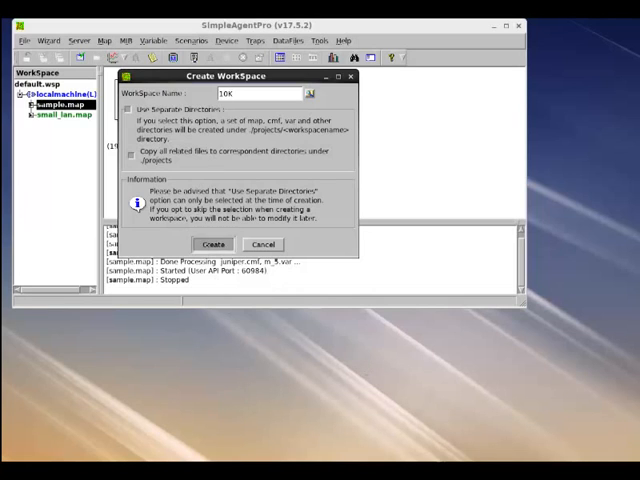
- Create a new map named temp under the local machine agent
right_click(52, 104)
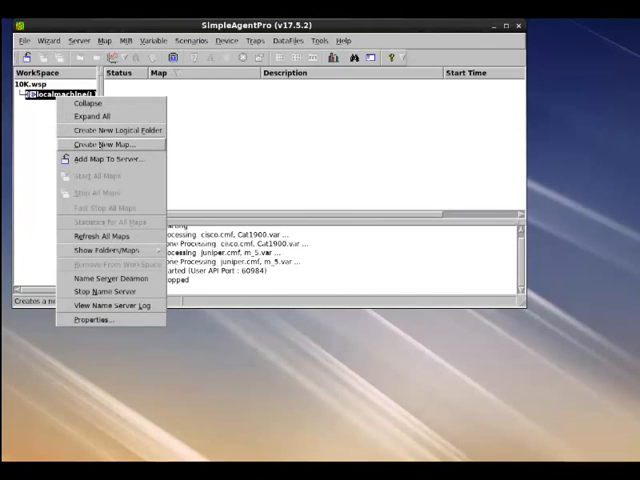
left_click(104, 144)
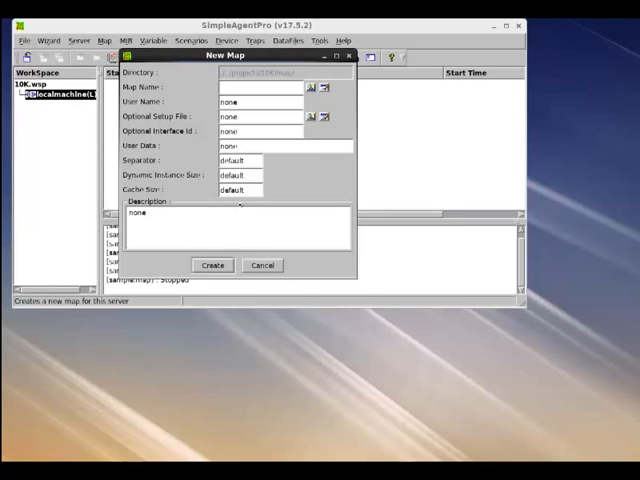
type("temp")
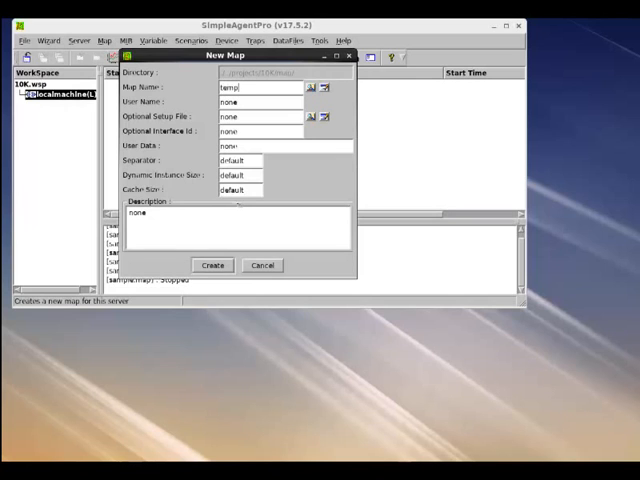
left_click(212, 264)
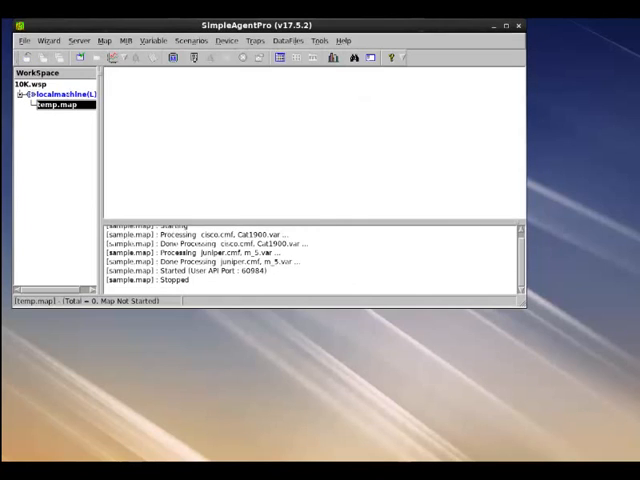
- Add a new device on temp.map with IP 10.1.1.1 and move to its SNMP settings
right_click(58, 104)
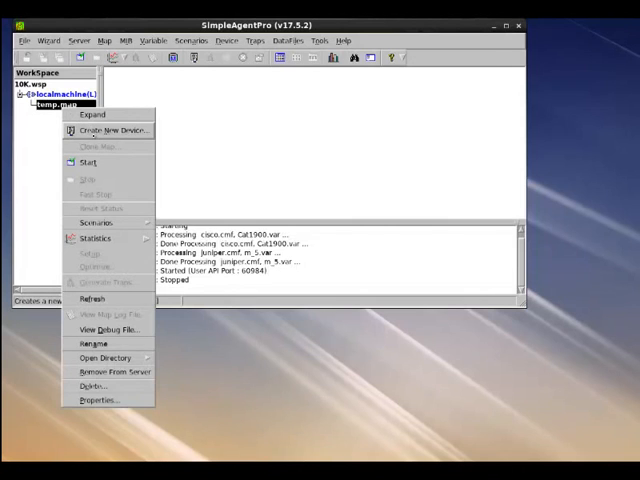
left_click(112, 130)
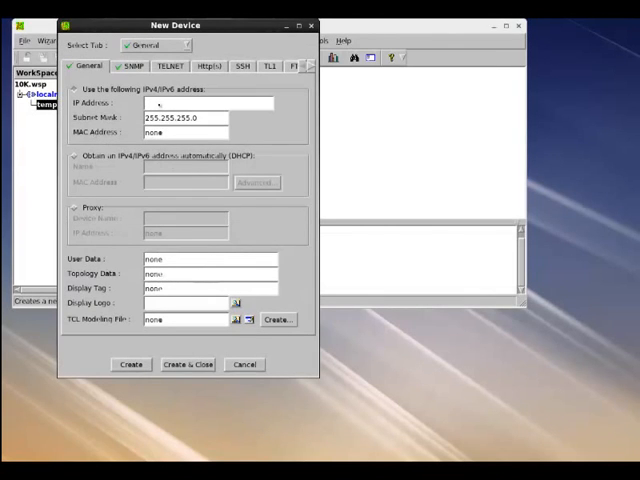
type("10.1.1.1")
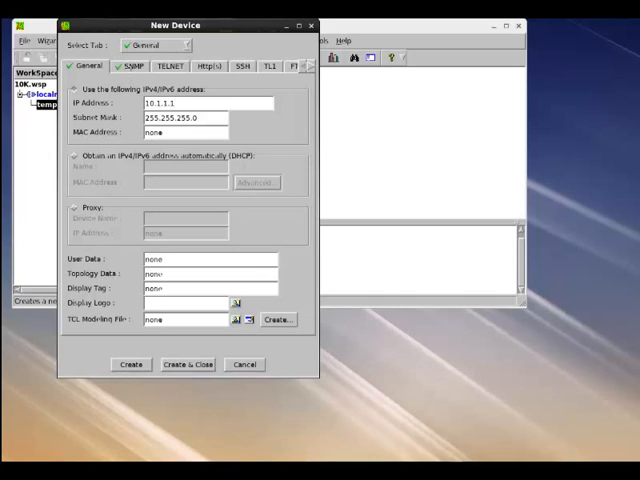
left_click(130, 68)
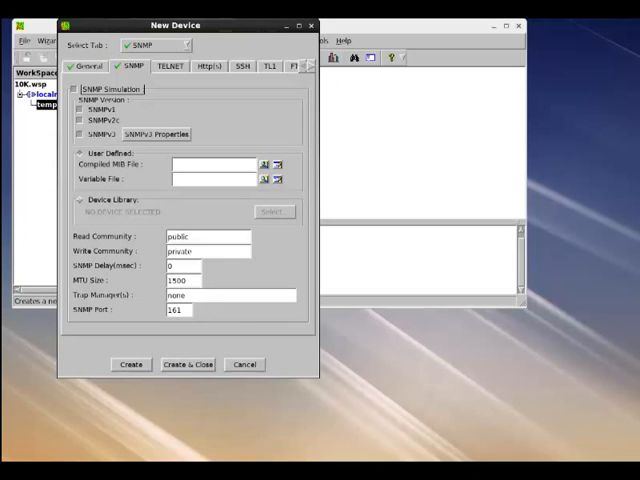
- Choose a .var variable file for the device's SNMP simulation and create the device
left_click(264, 164)
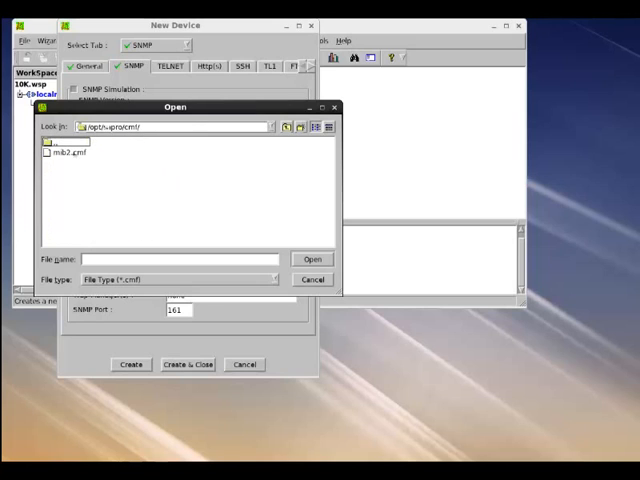
left_click(312, 258)
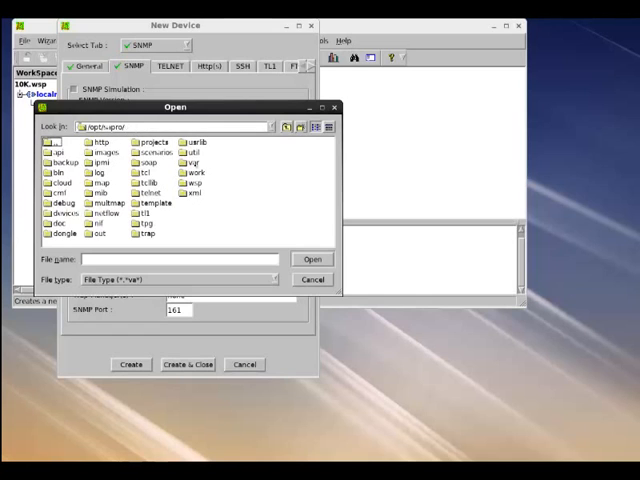
double_click(70, 192)
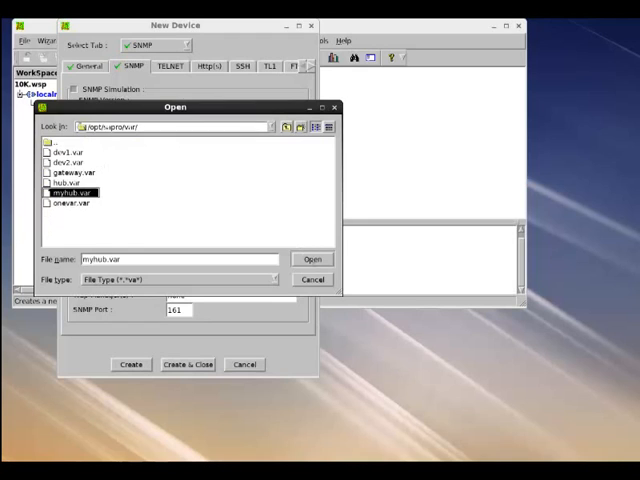
left_click(312, 260)
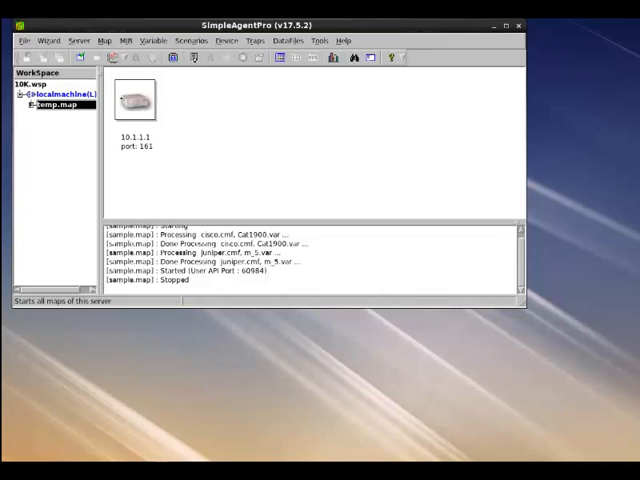
- Clone device 10.1.1.1 9999 times, split into maps of 100 devices with prefix test1, and create them
right_click(140, 100)
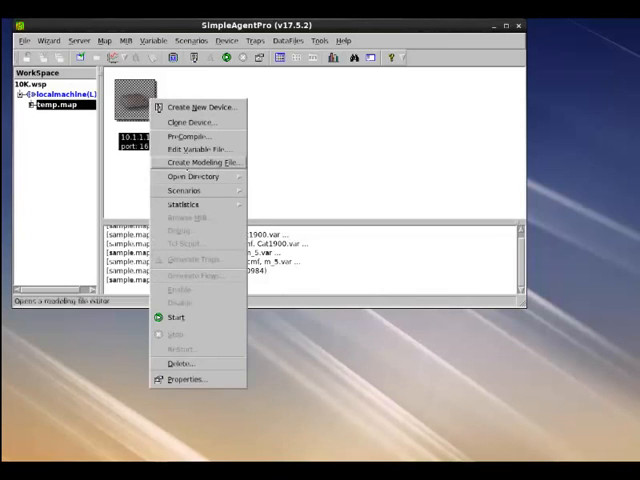
left_click(192, 120)
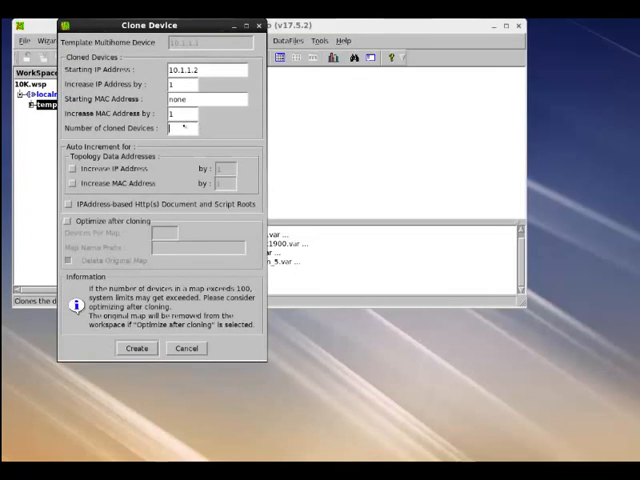
type("9999")
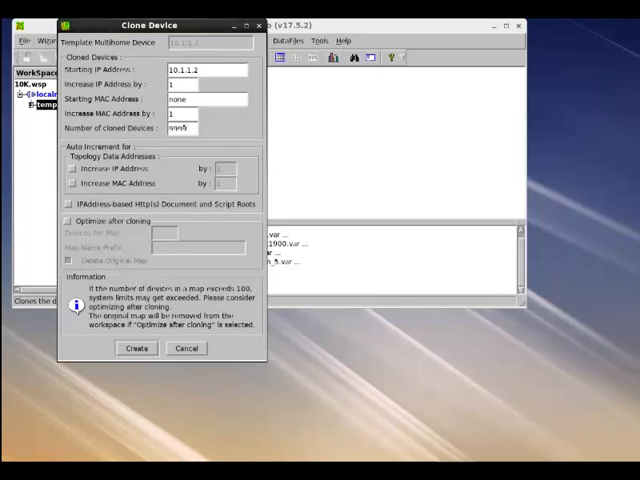
left_click(68, 220)
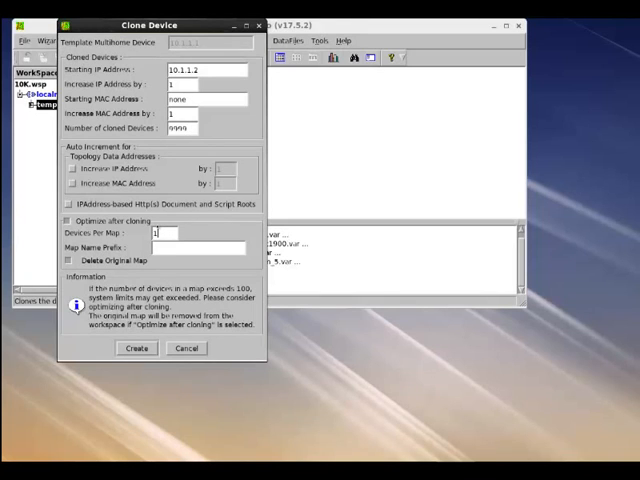
type("100")
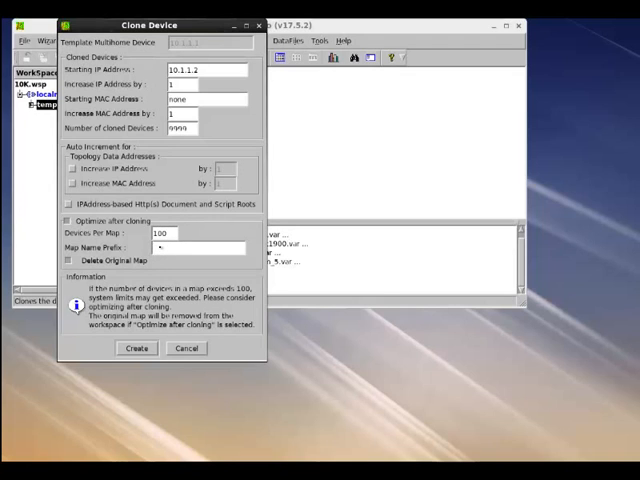
type("test10K")
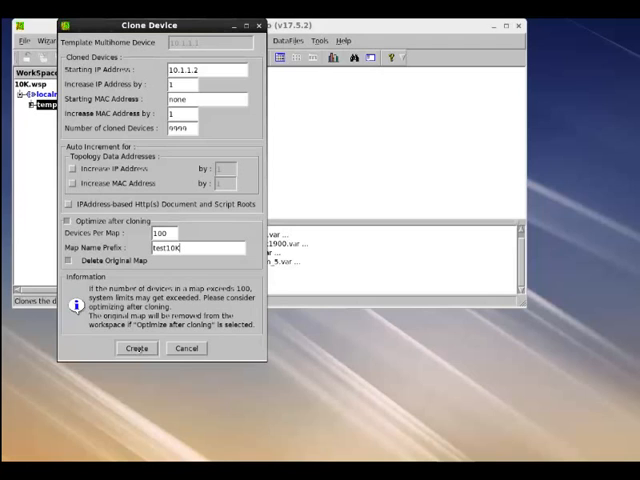
left_click(136, 348)
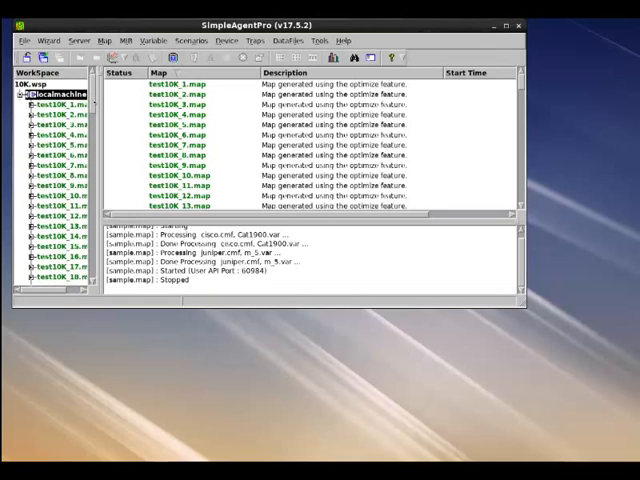
- Open test100_1.map and scroll through its cloned device icons
scroll("down", 3)
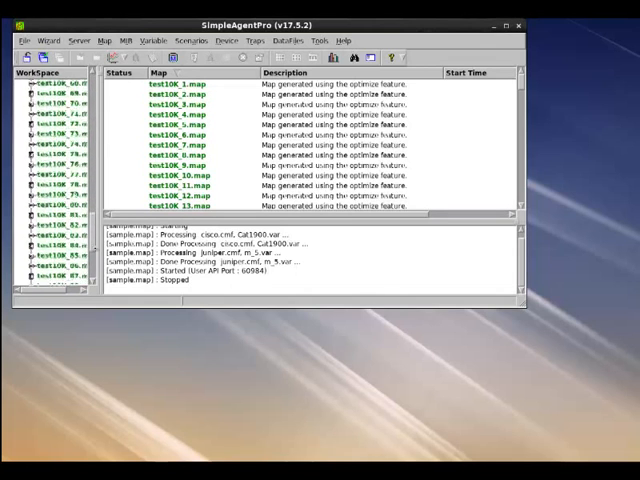
scroll("down", 3)
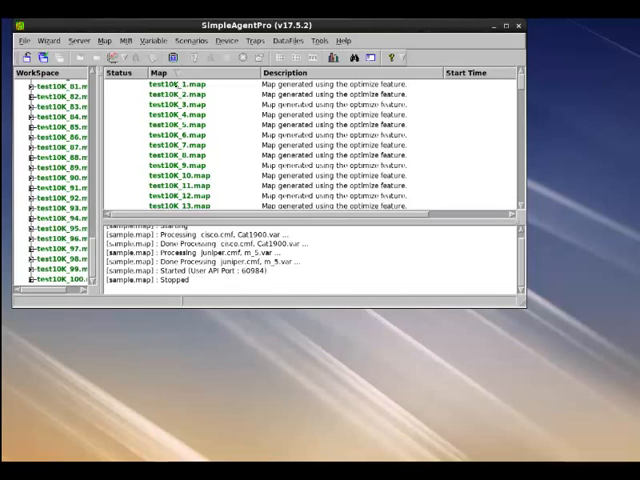
left_click(180, 84)
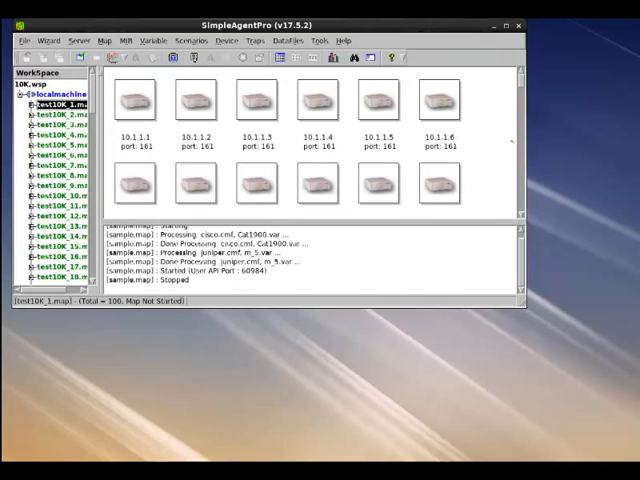
scroll("down", 3)
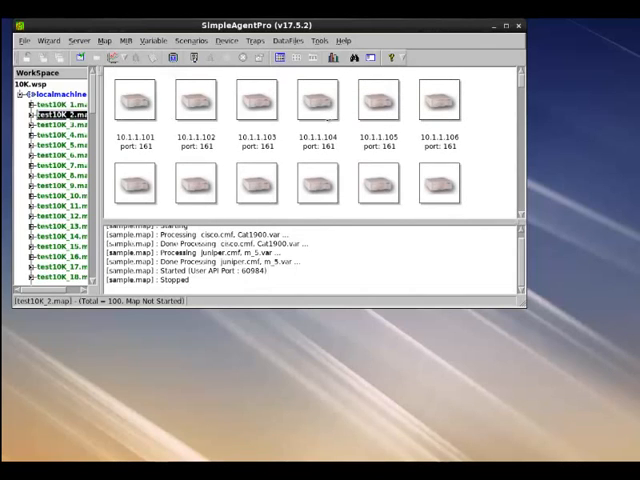
scroll("down", 3)
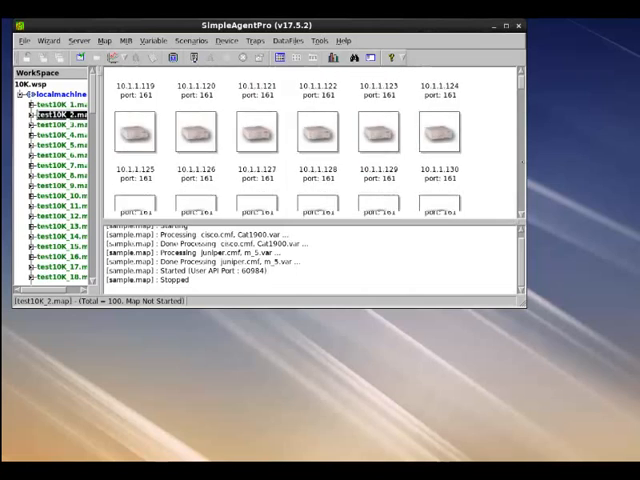
scroll("down", 3)
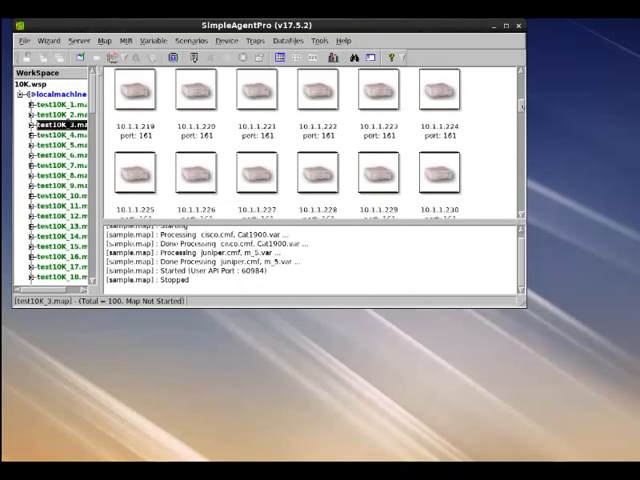
scroll("down", 3)
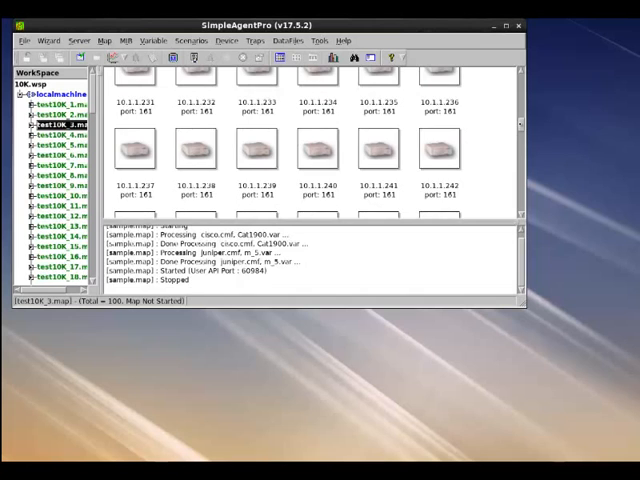
scroll("down", 3)
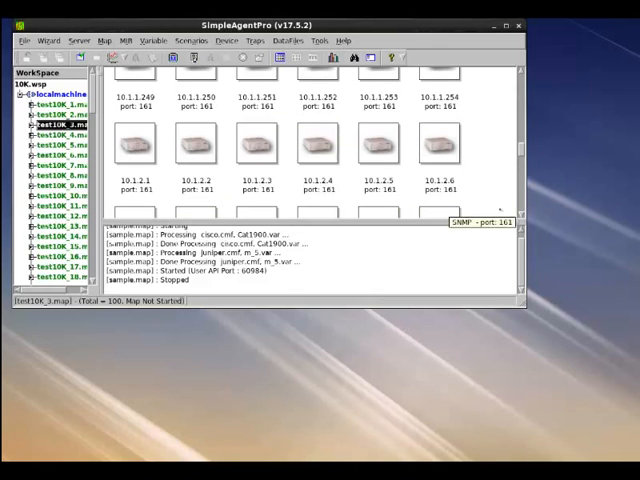
scroll("down", 3)
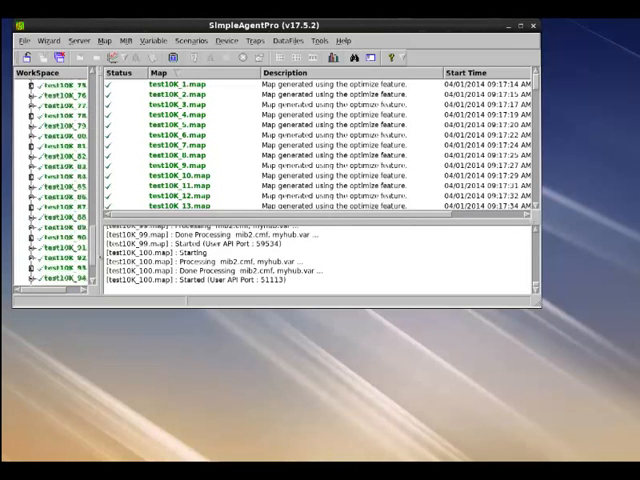
- Check the first map's running status and scroll the list of started maps
scroll("down", 3)
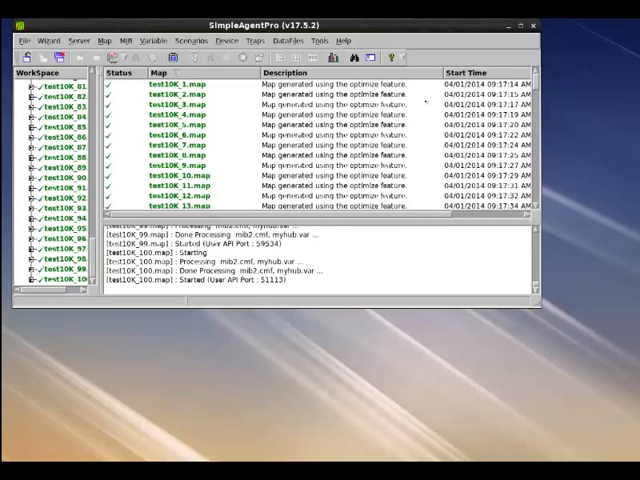
left_click(180, 84)
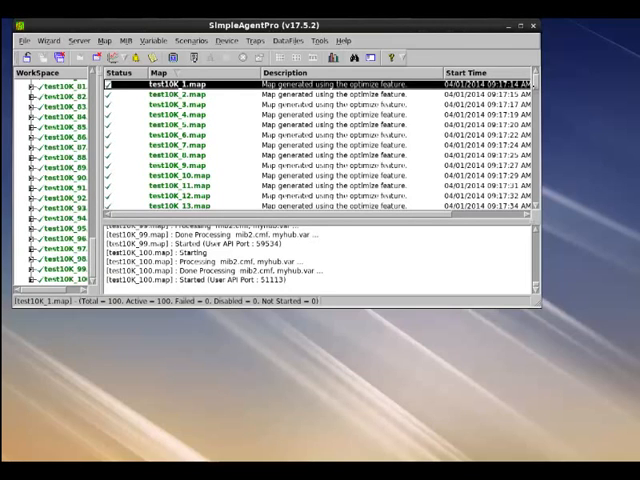
scroll("down", 3)
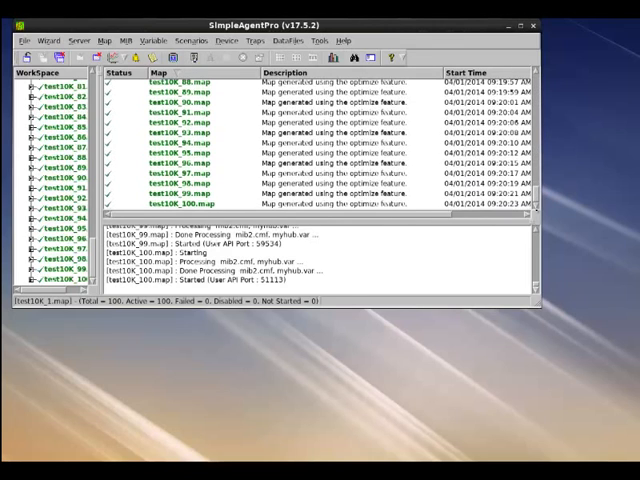